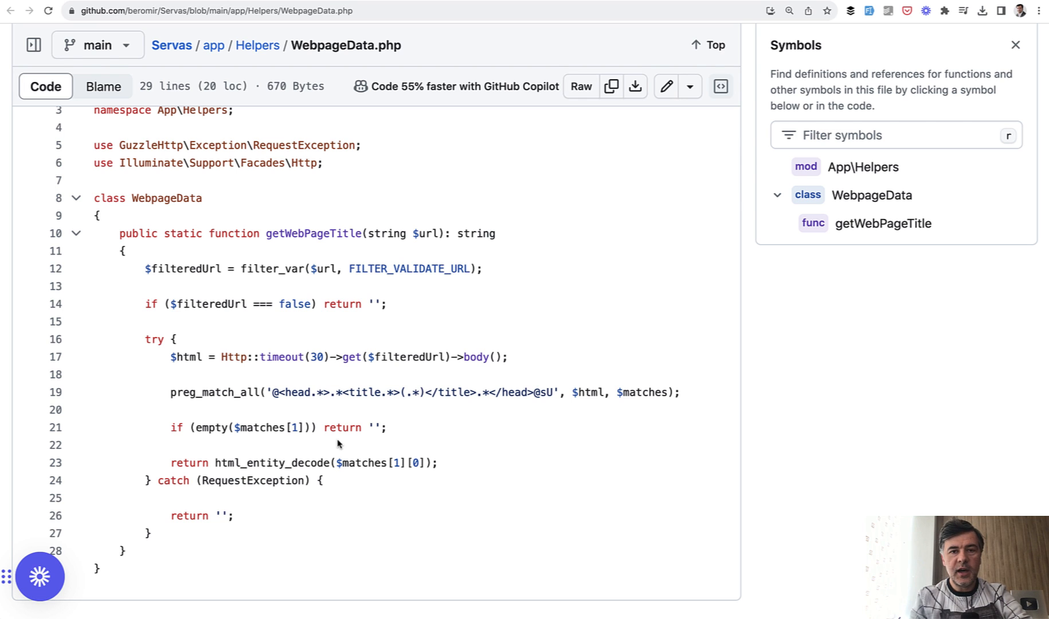
Highlight the hardcoded timeout value 30 in the PHP helper, then move on to the YouTube comment
scroll(down, 3)
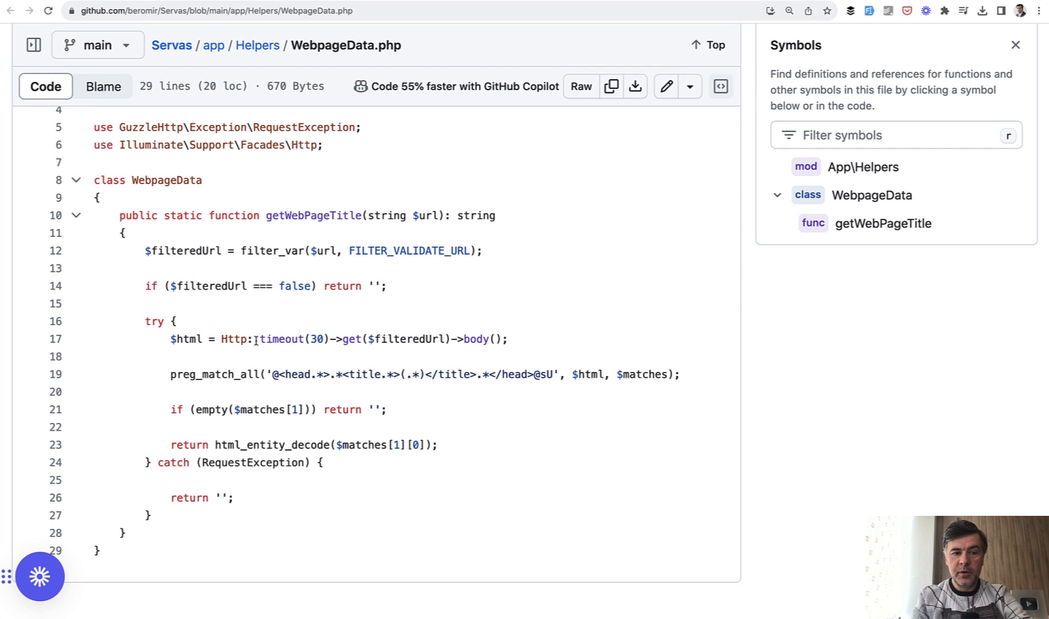
mouse_move(397, 251)
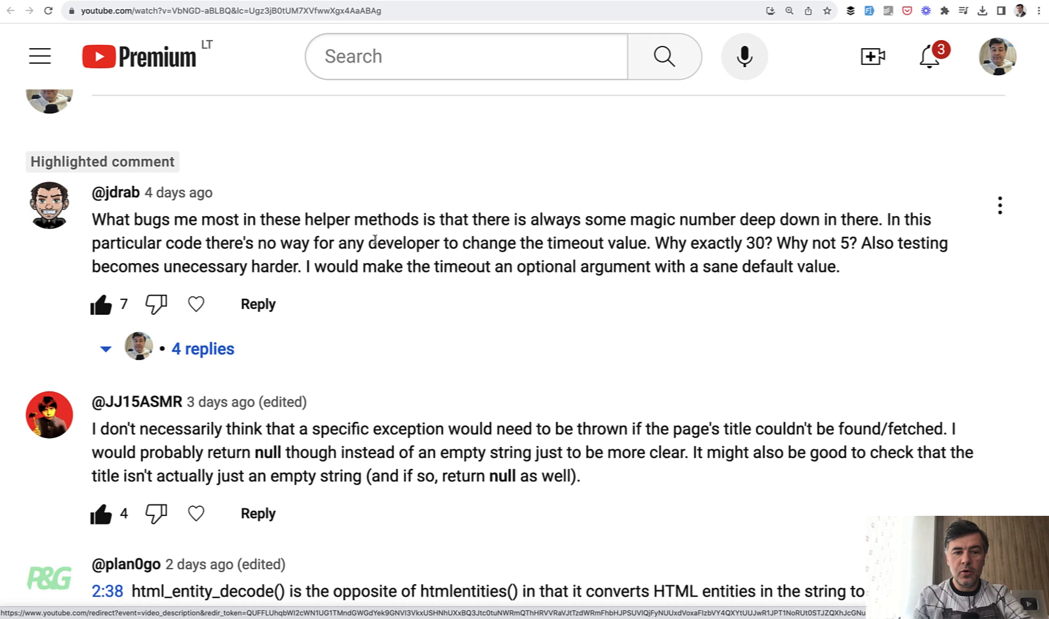
mouse_move(598, 277)
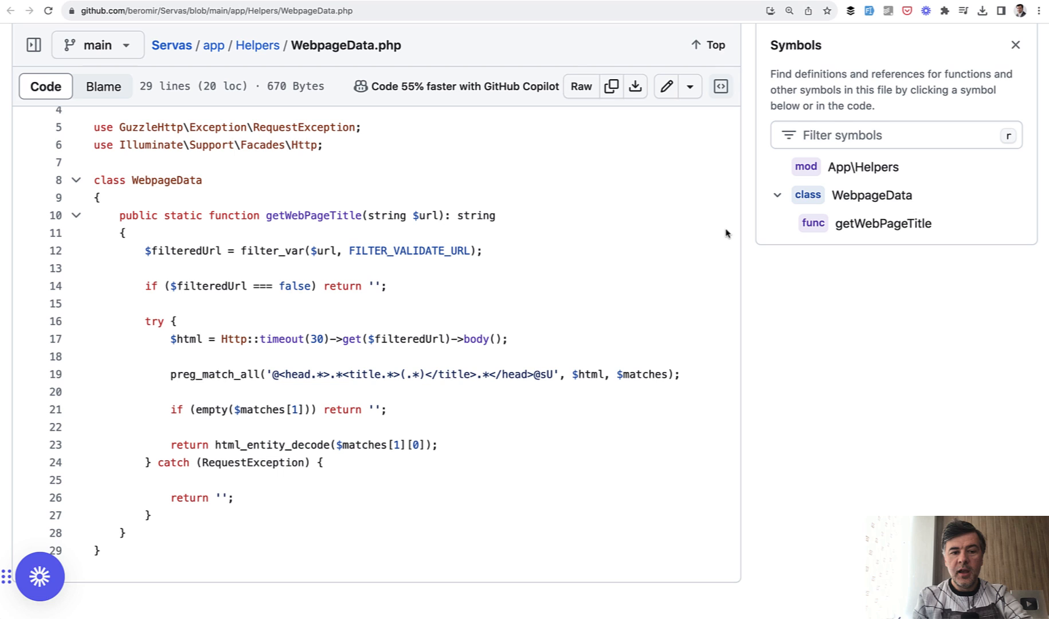
drag(249, 339, 337, 338)
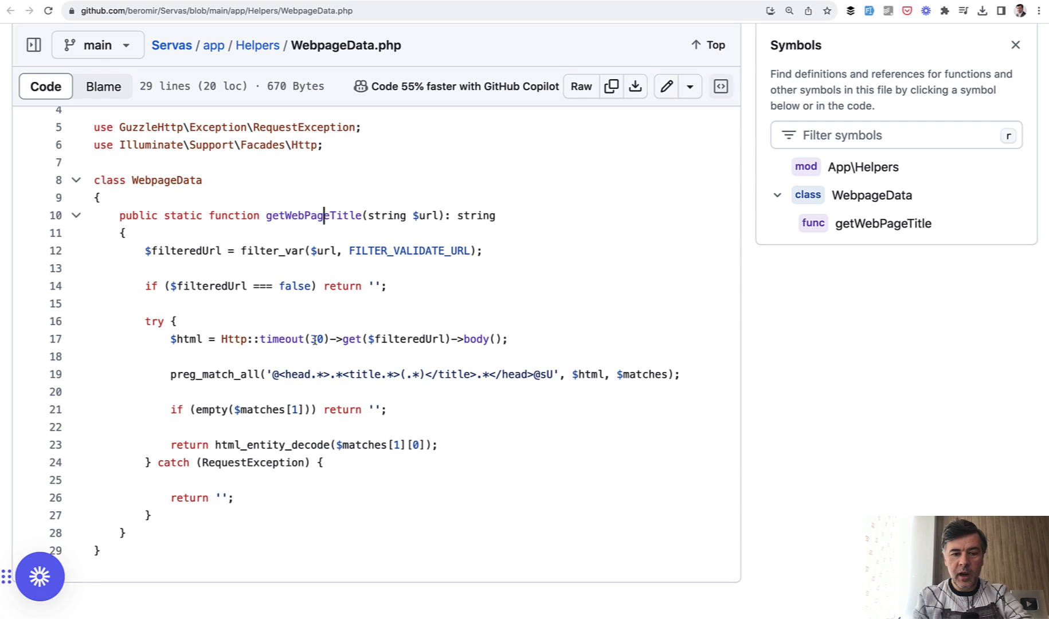
double_click(319, 340)
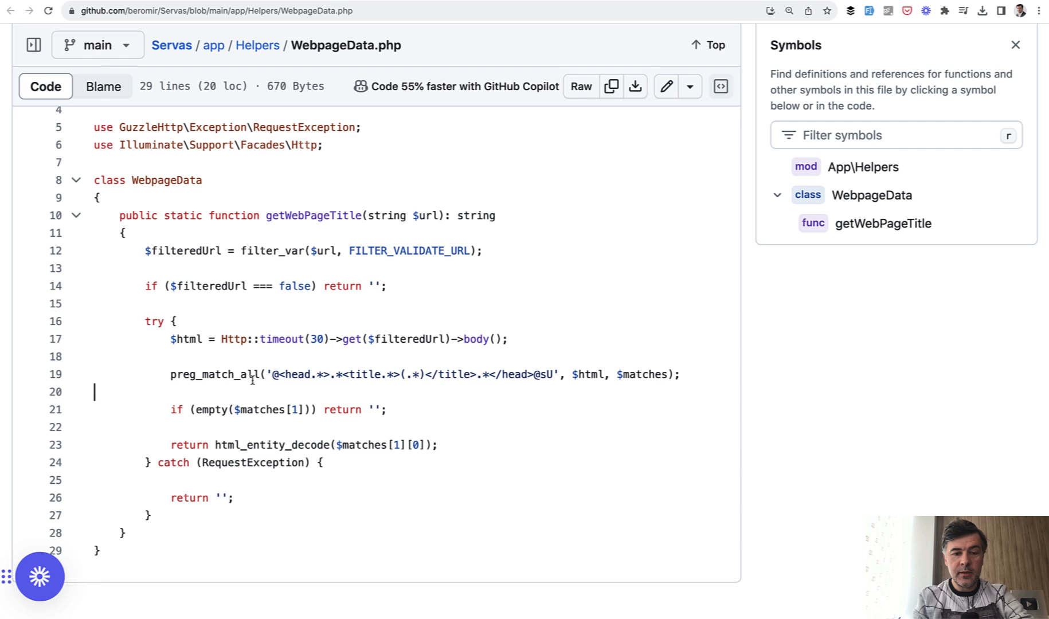
mouse_move(292, 296)
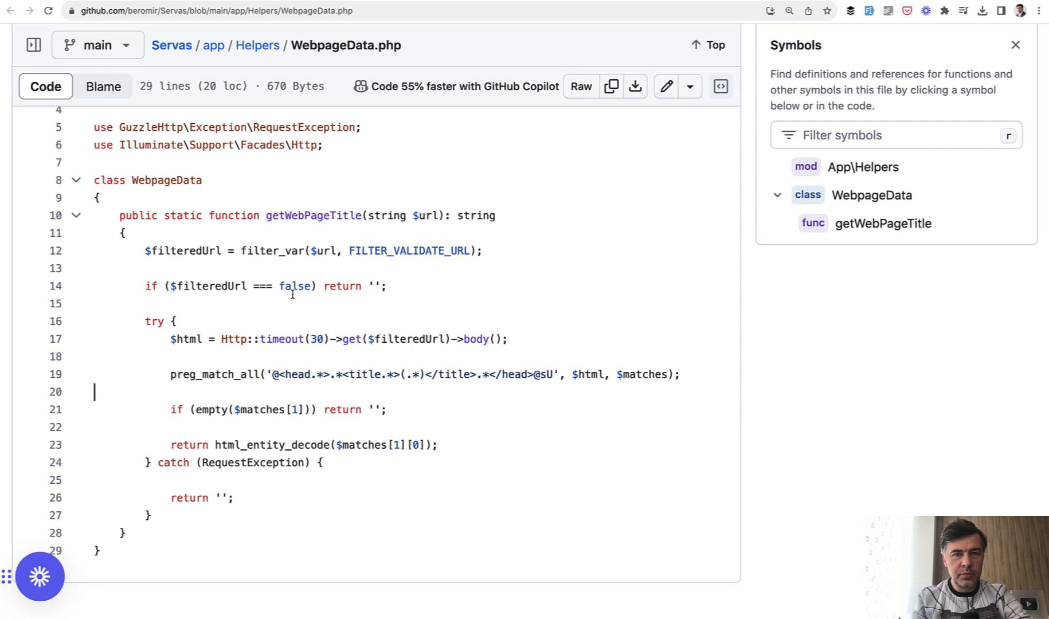
mouse_move(298, 315)
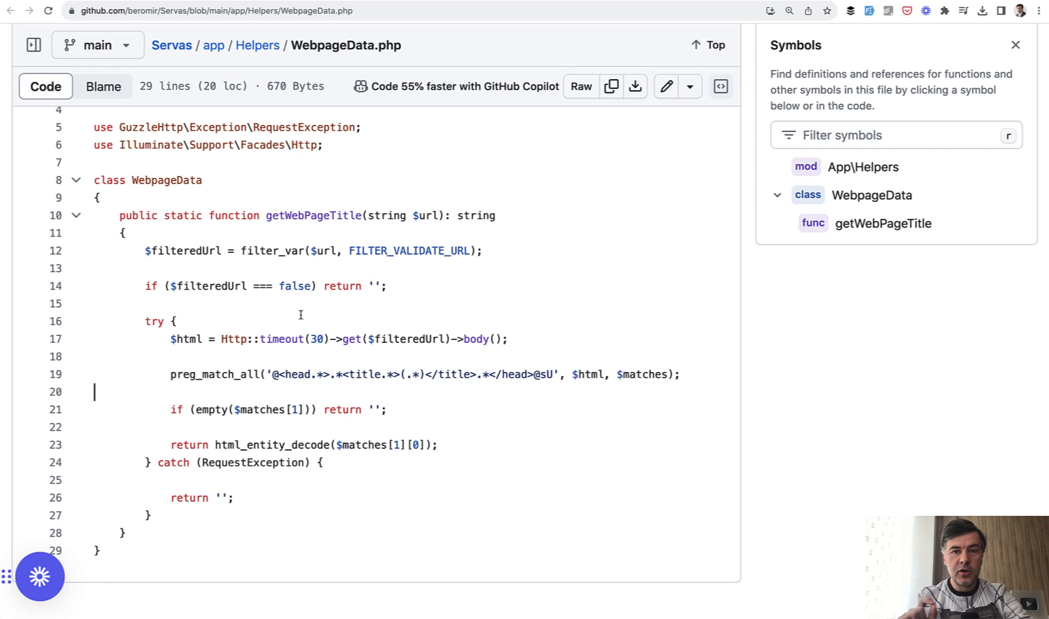
mouse_move(320, 341)
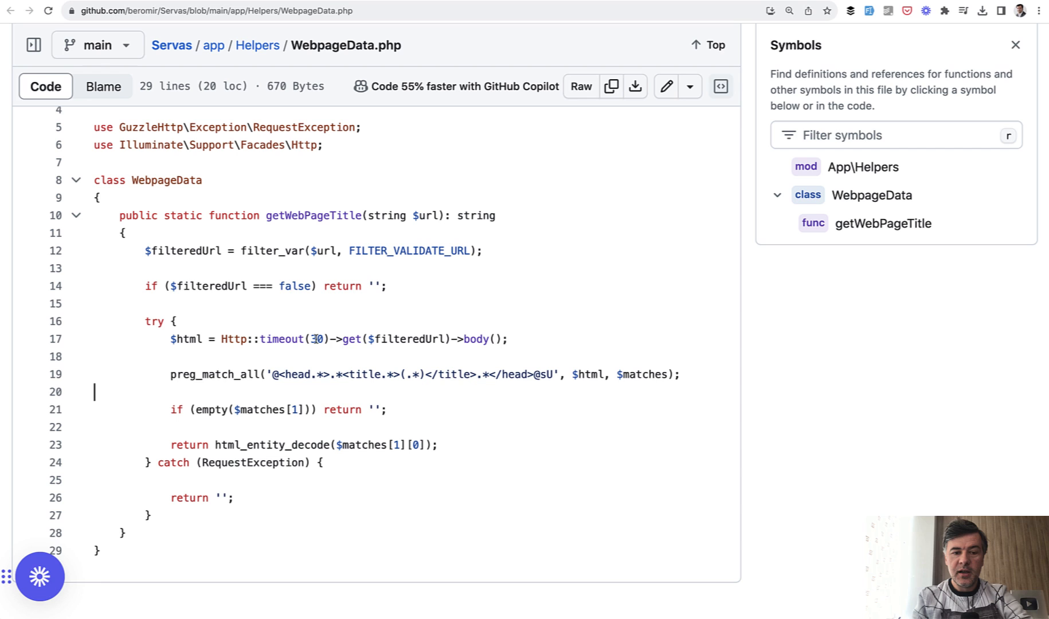
double_click(318, 341)
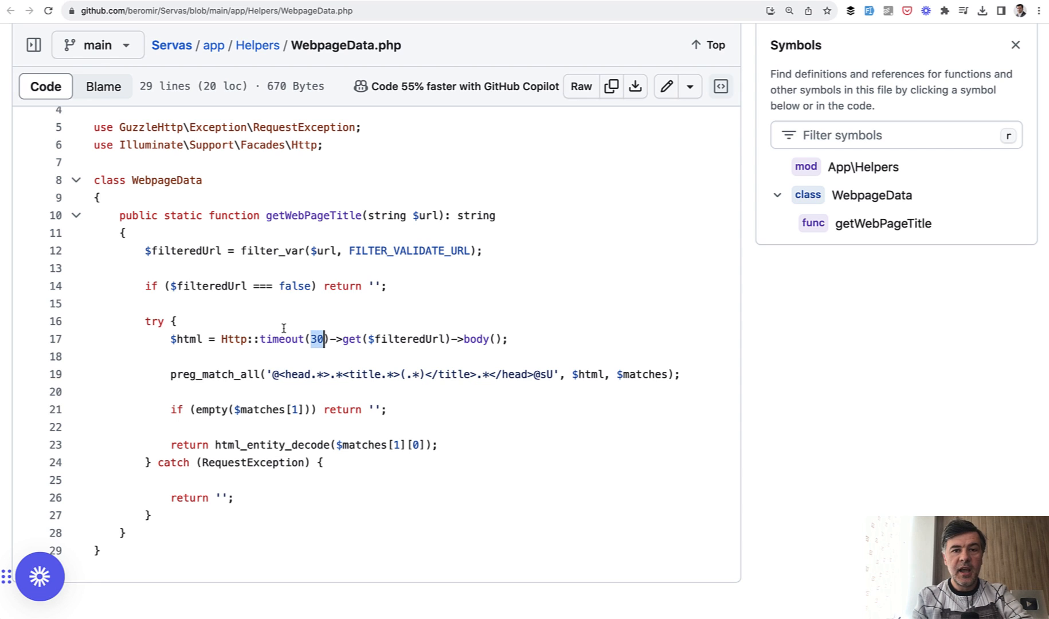
mouse_move(458, 315)
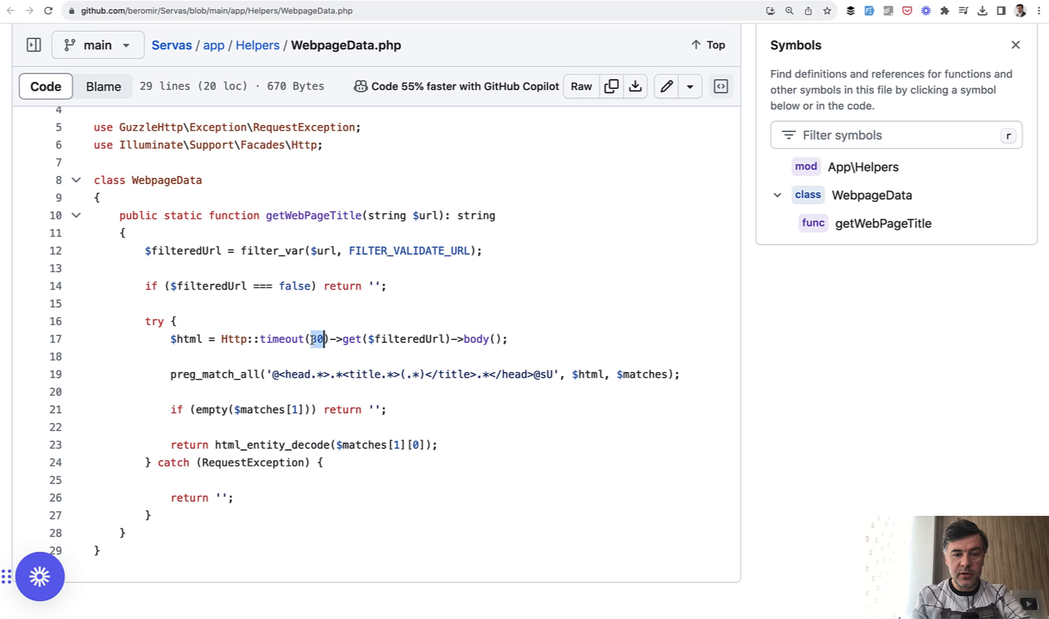
click(430, 216)
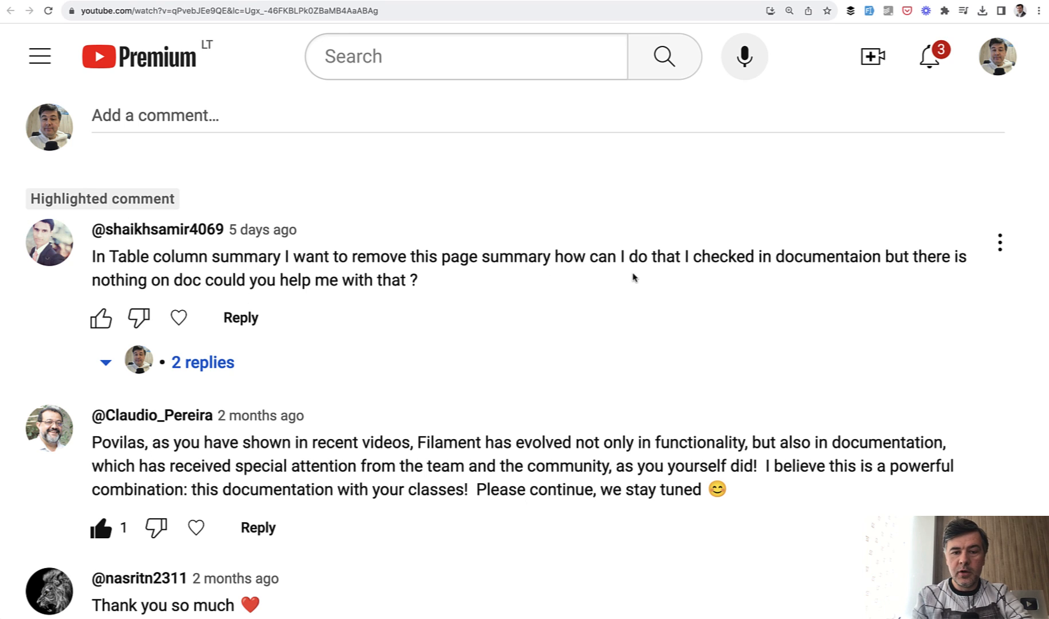
mouse_move(544, 280)
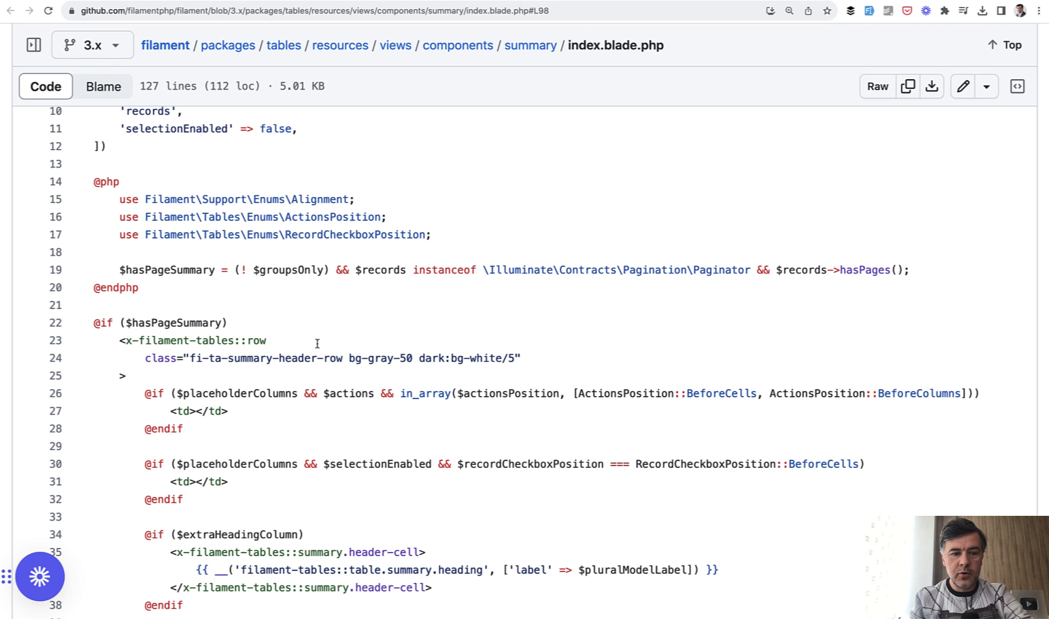
Scroll through index.blade.php to line 127 and back up to the $hasPageSummary condition
scroll(down, 3)
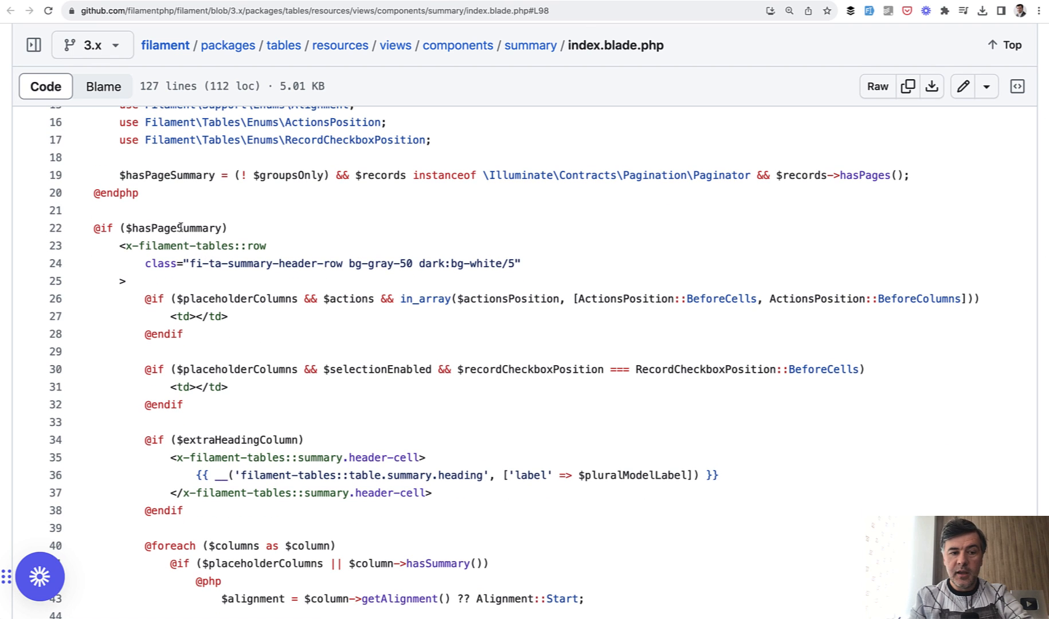
scroll(down, 3)
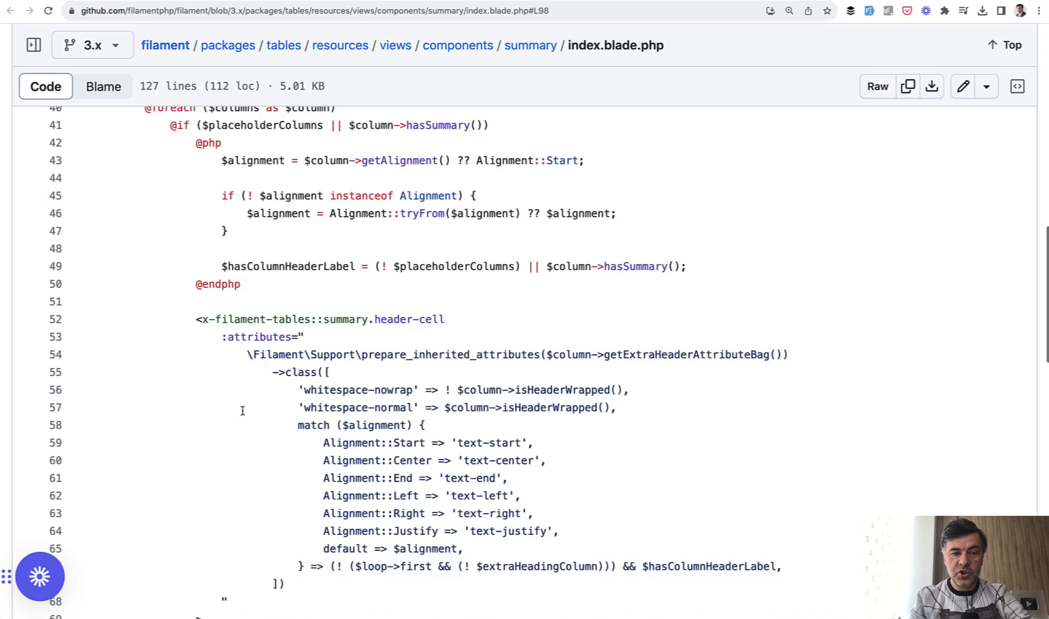
scroll(down, 3)
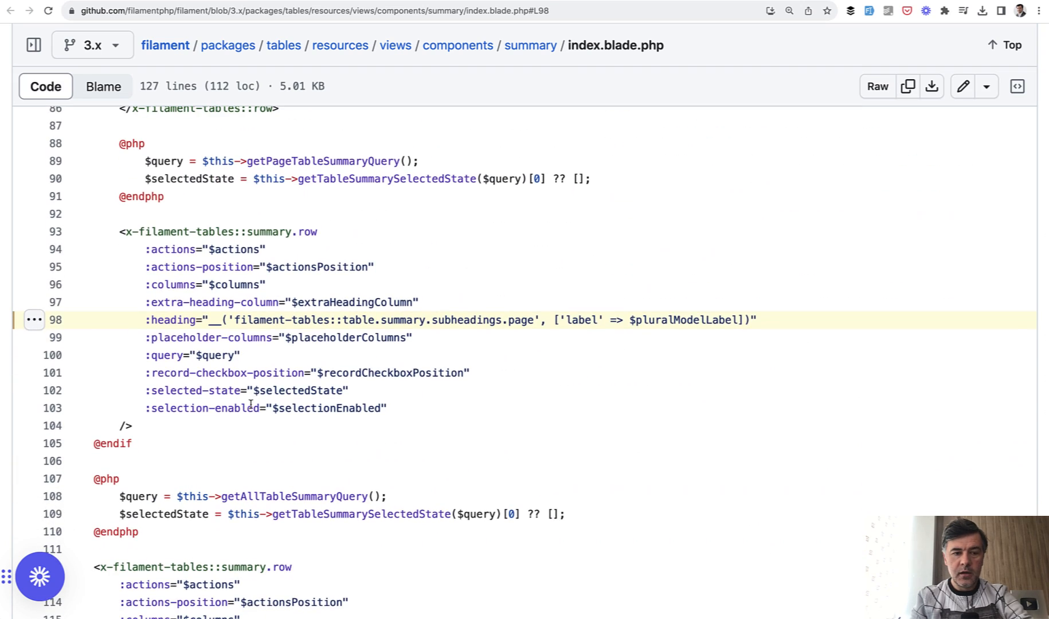
scroll(down, 3)
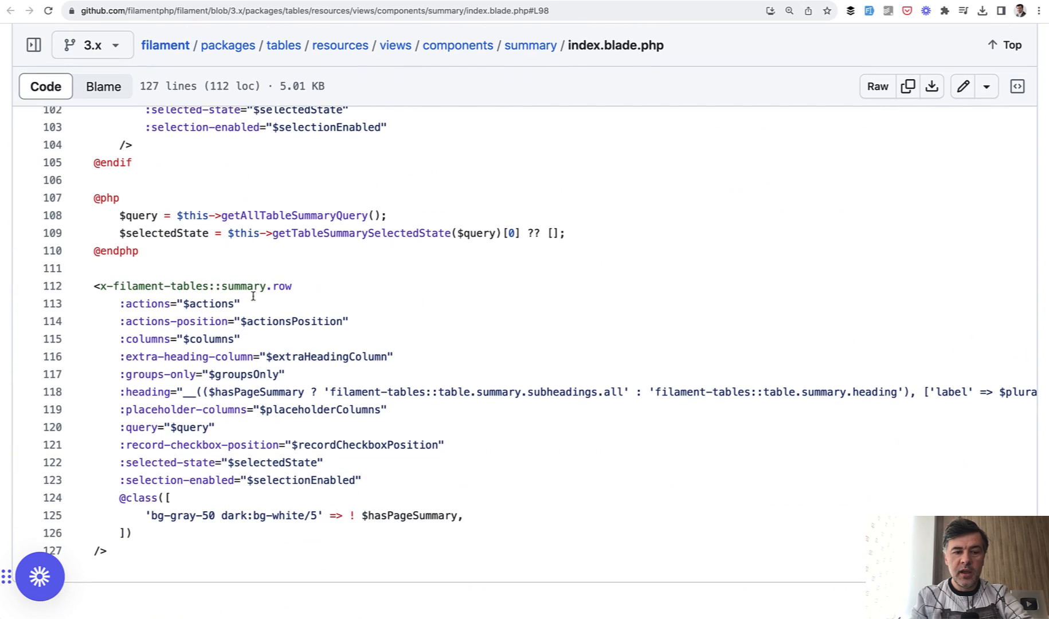
mouse_move(256, 464)
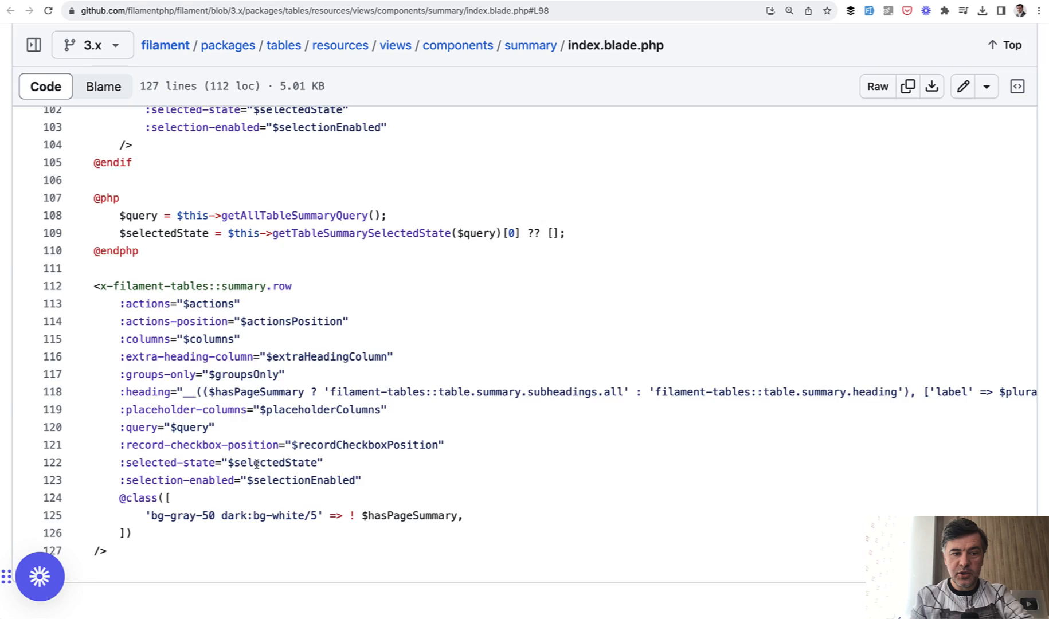
scroll(up, 3)
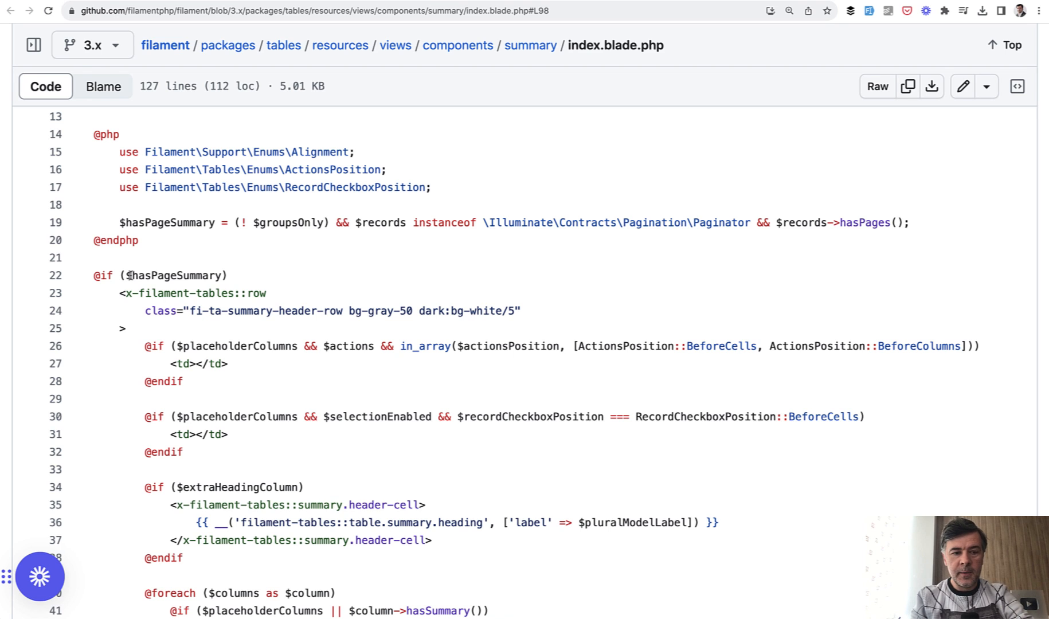
double_click(166, 222)
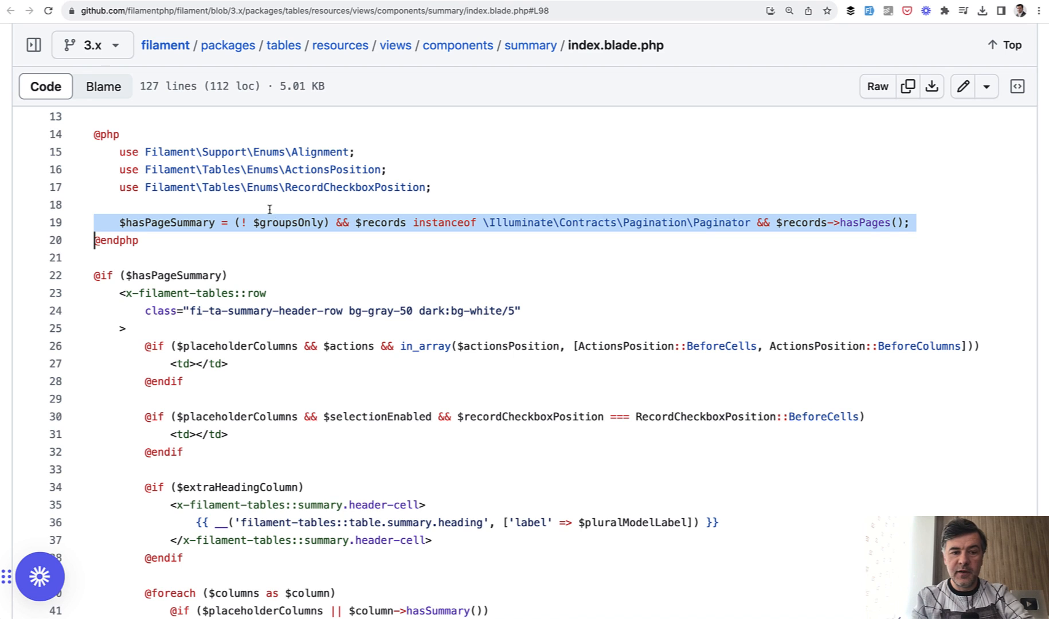
mouse_move(167, 222)
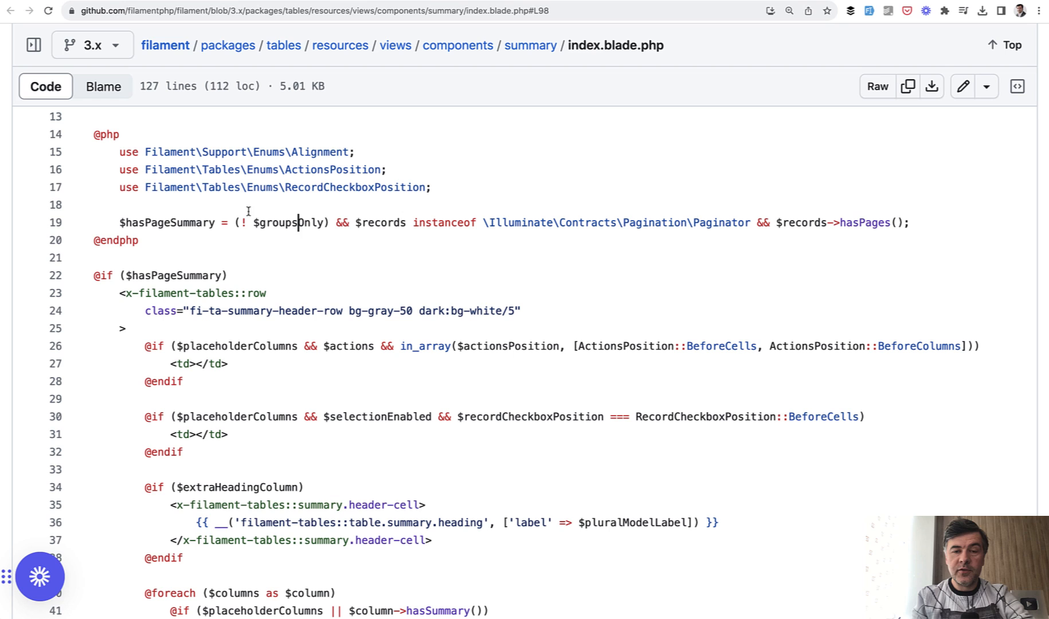
mouse_move(819, 194)
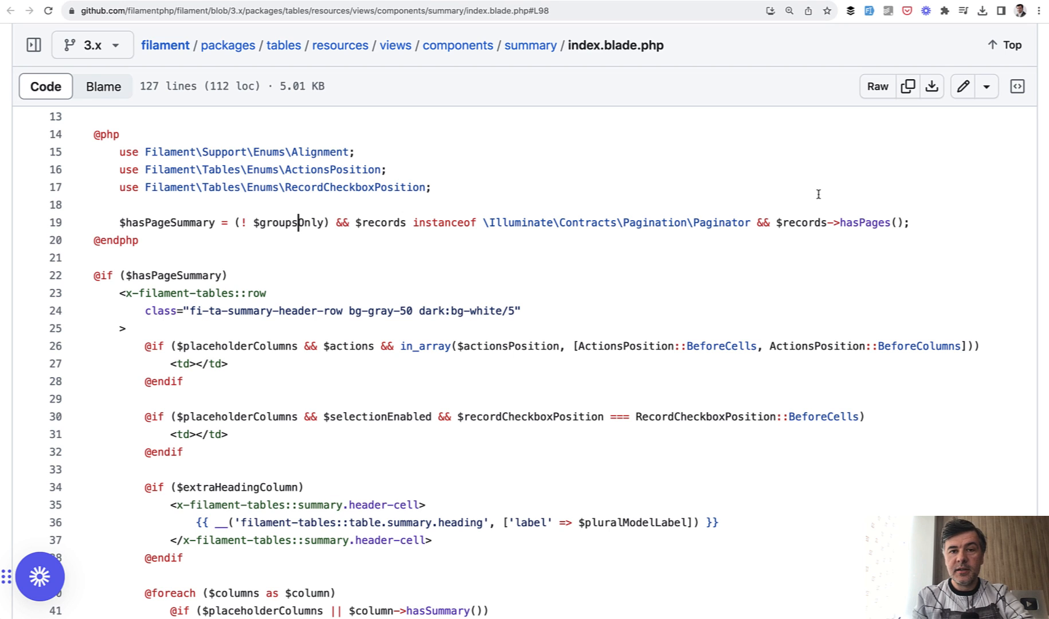
mouse_move(581, 247)
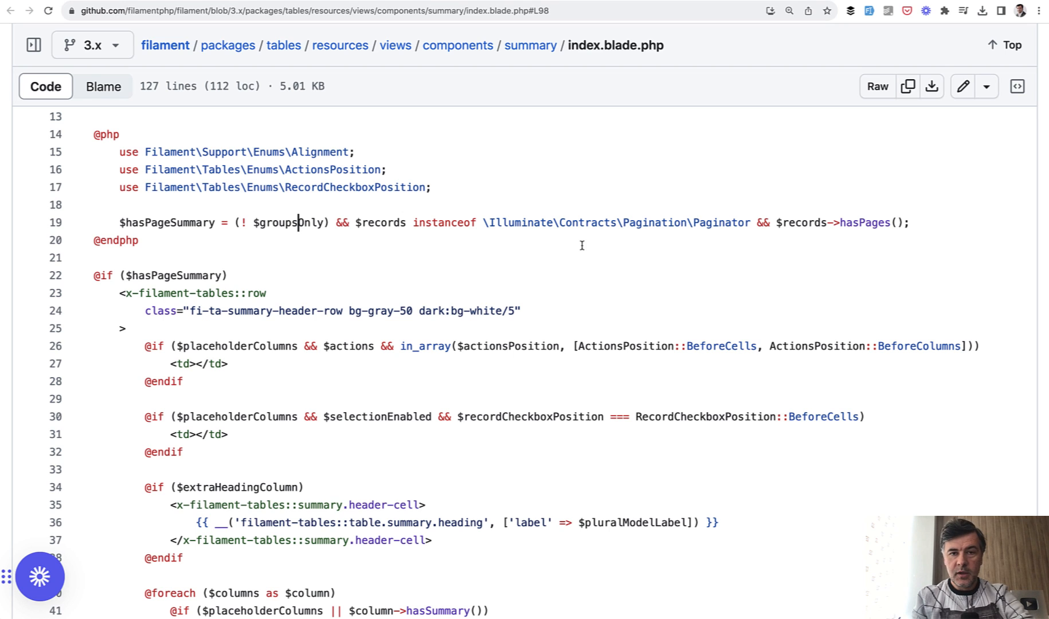
mouse_move(165, 227)
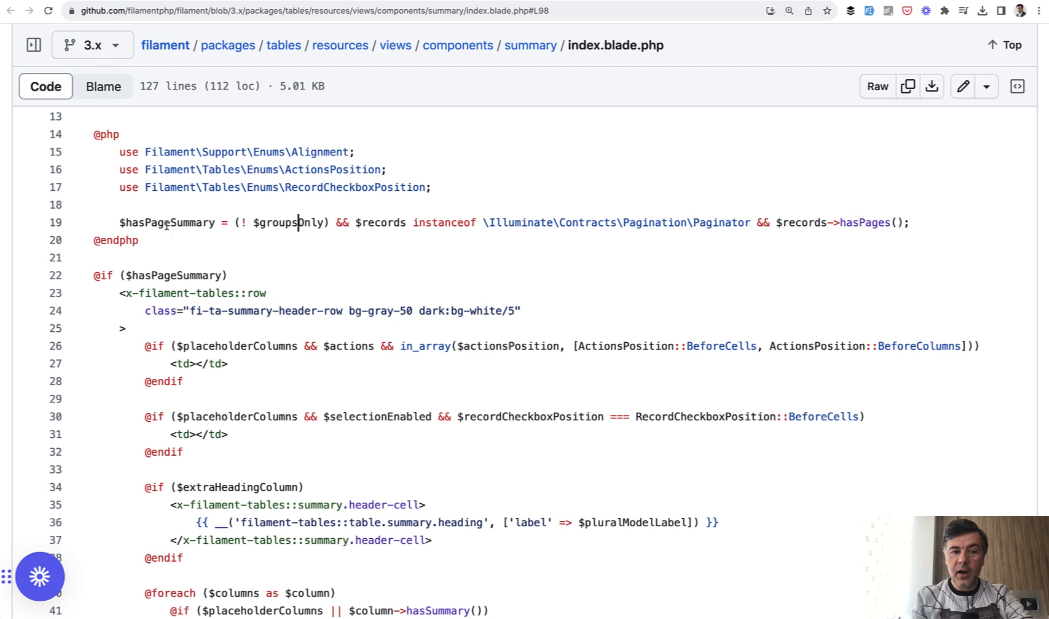